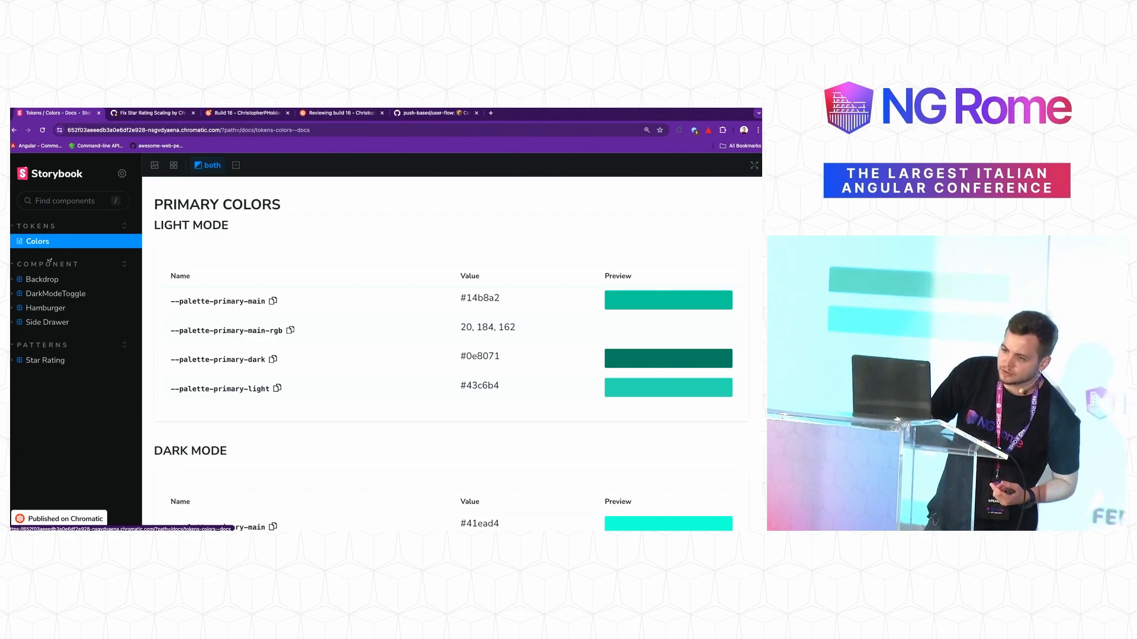
Open the Star Rating docs page from the Hamburger group in the sidebar
click(45, 307)
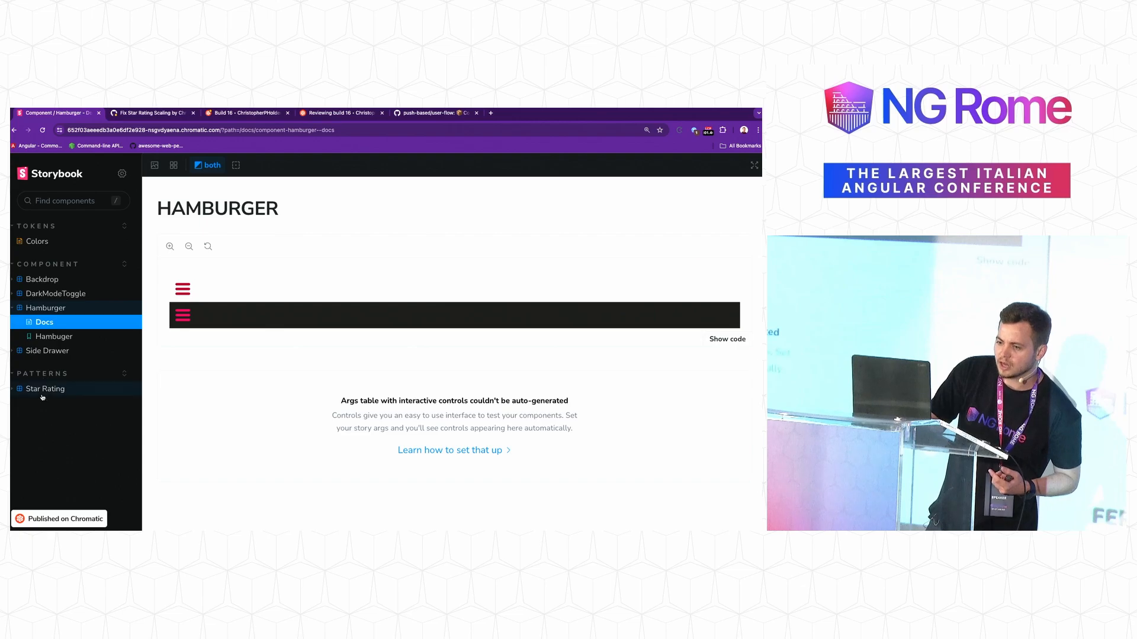
click(44, 389)
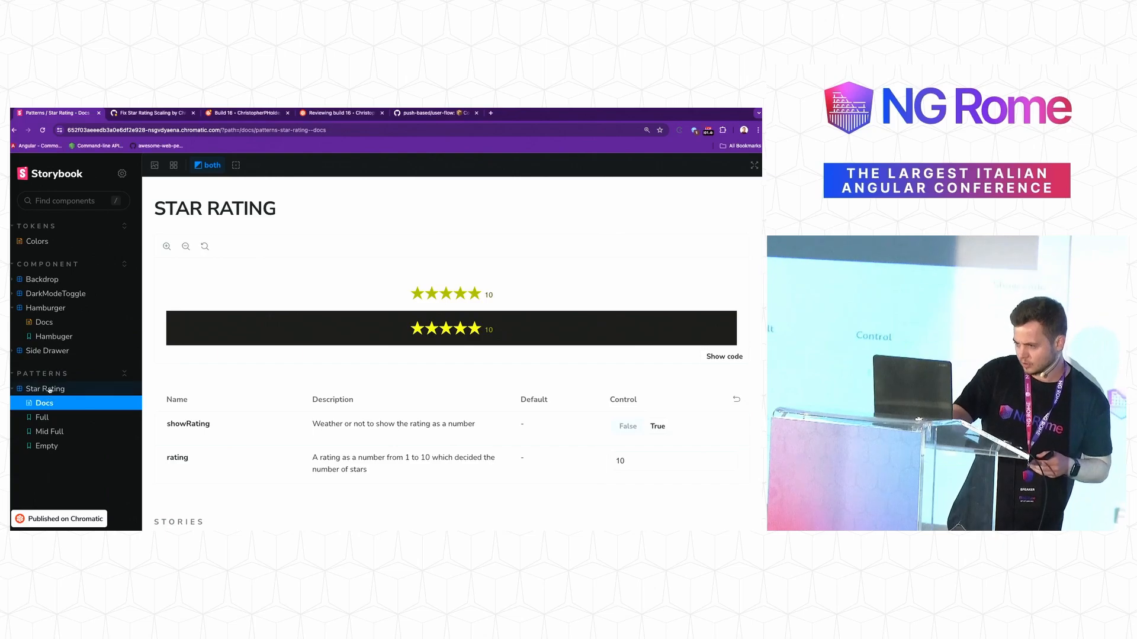
Turn showRating off and set the rating control to 9.3
click(627, 426)
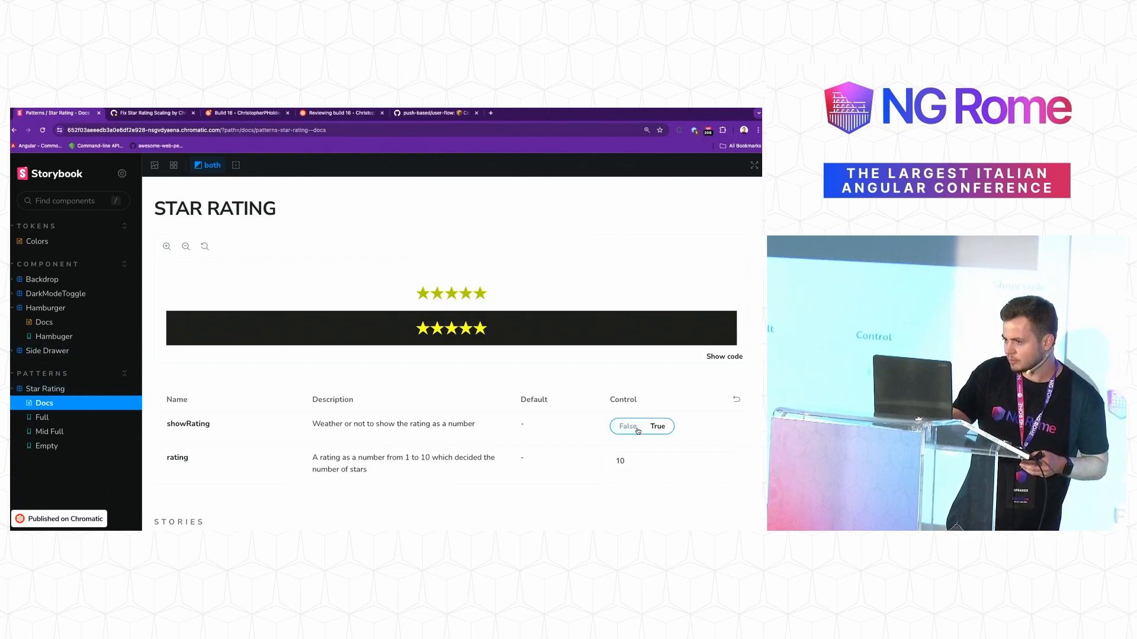
click(657, 426)
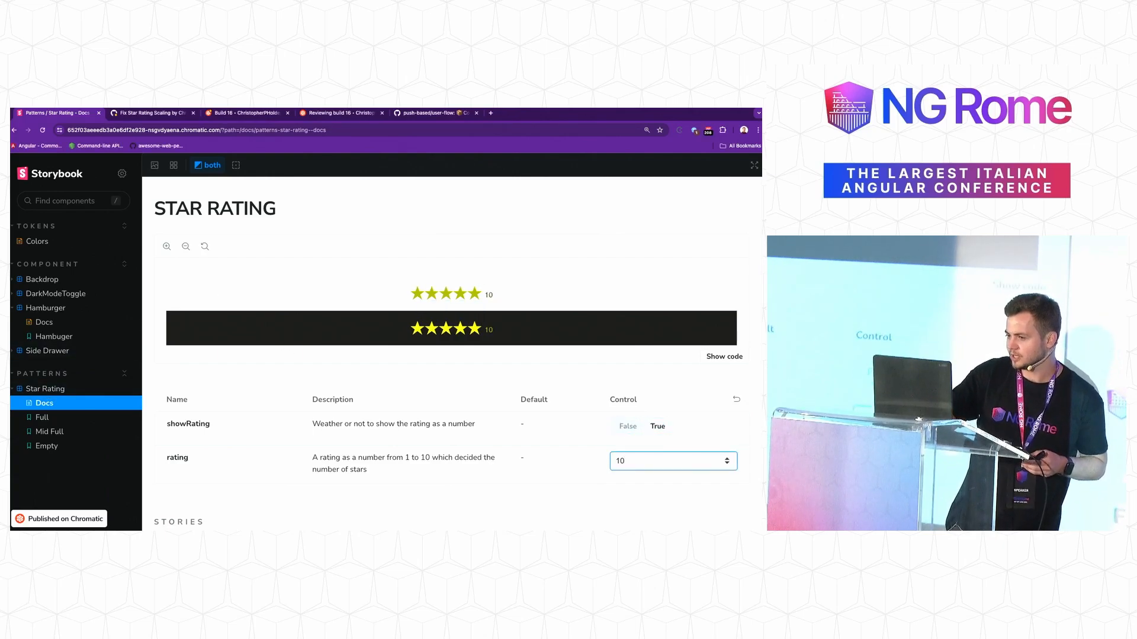
text(9,3)
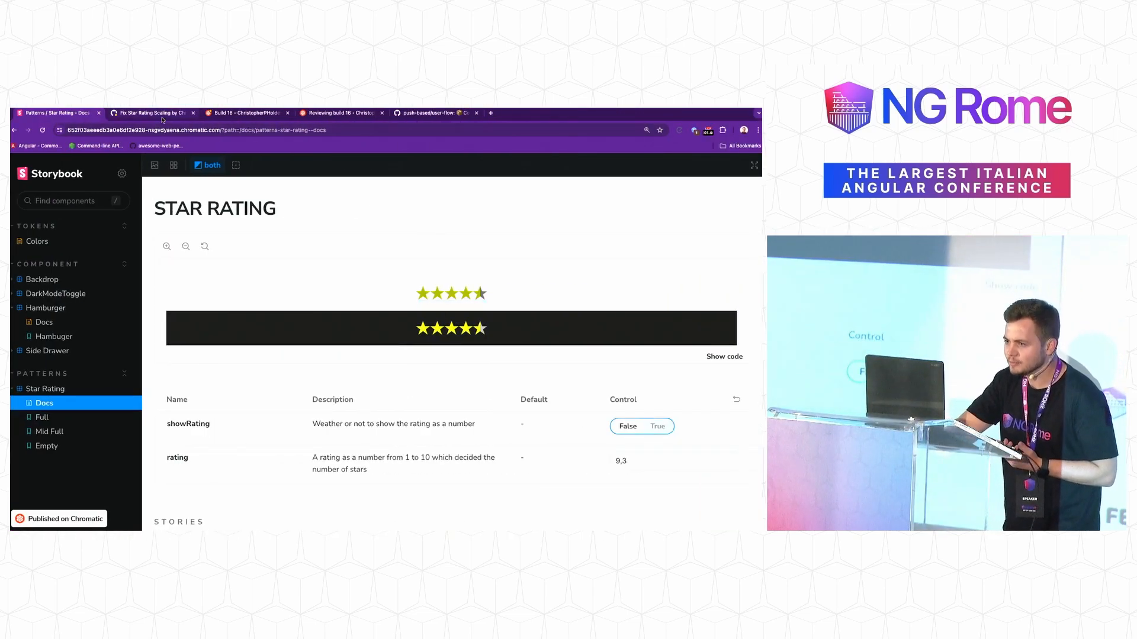
Show the Fix Star Rating Scaling pull request enlarged and scrolled to its pending checks
click(151, 113)
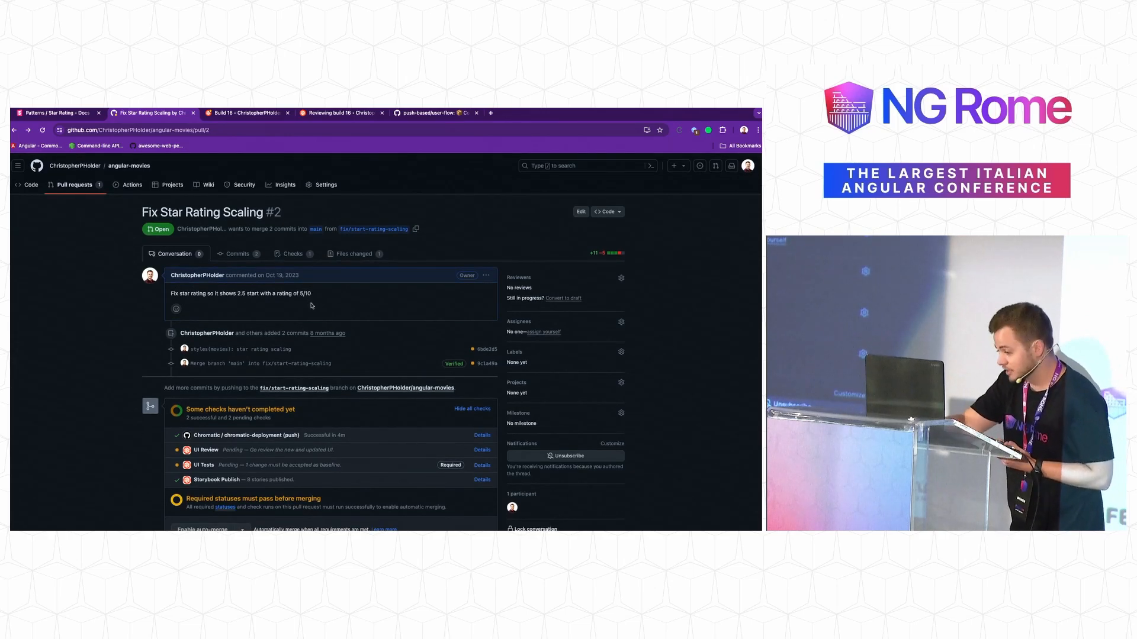
key(ctrl+plus)
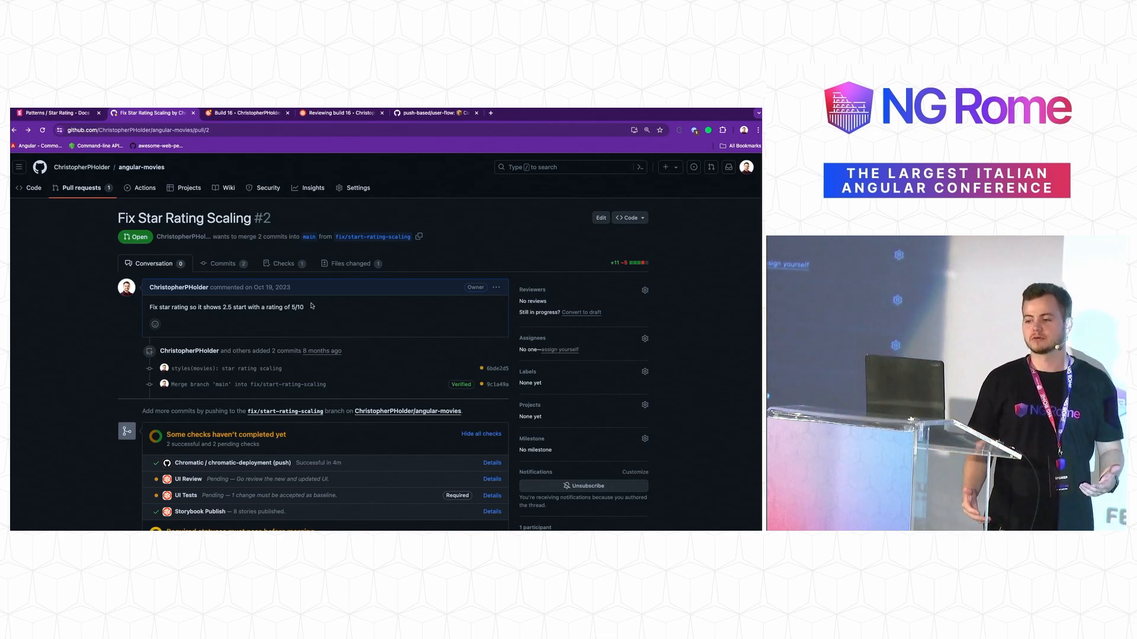
scroll(down, 3)
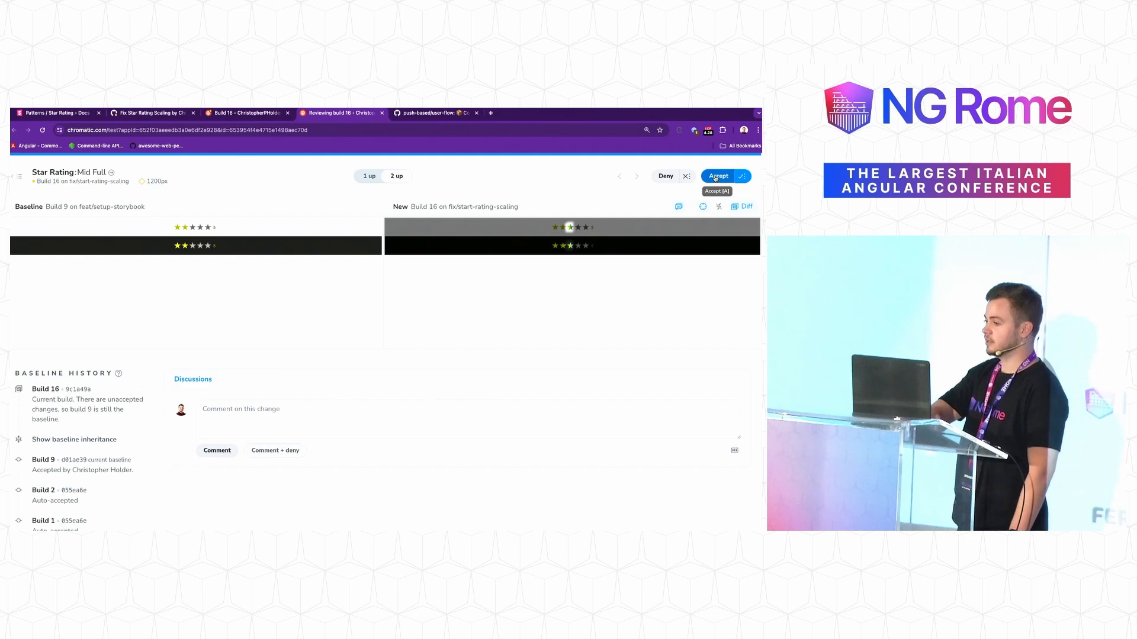
Accept the Star Rating: Mid Full visual change in build 16
click(717, 176)
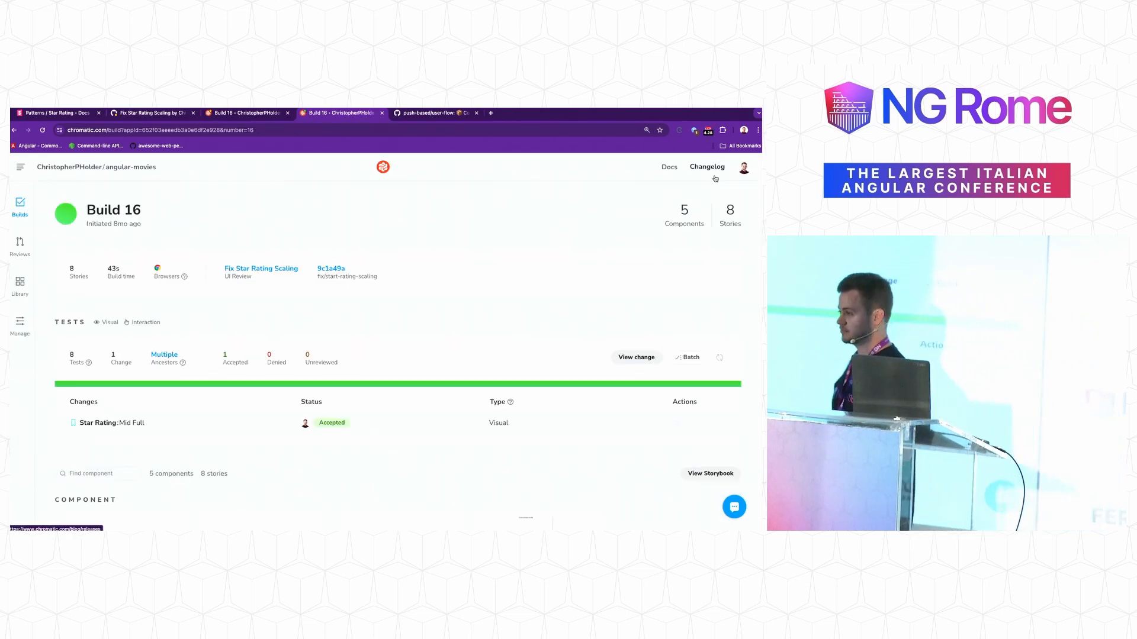
mouse_move(307, 153)
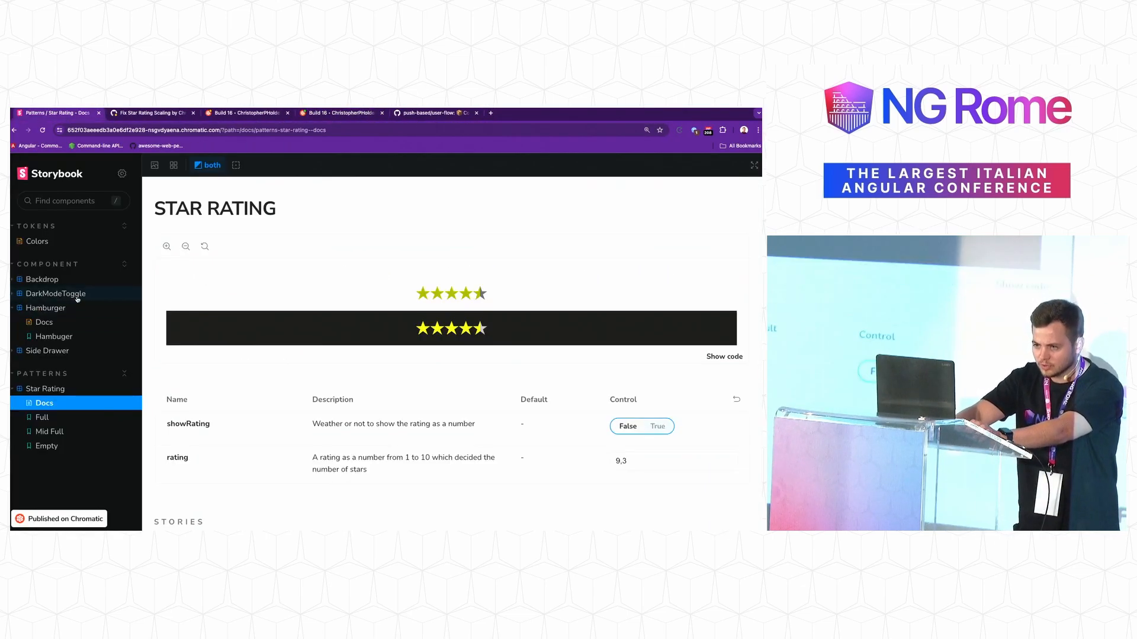
Step through the DarkModeToggle Toggle Buttons Mode interaction test from the start
click(55, 293)
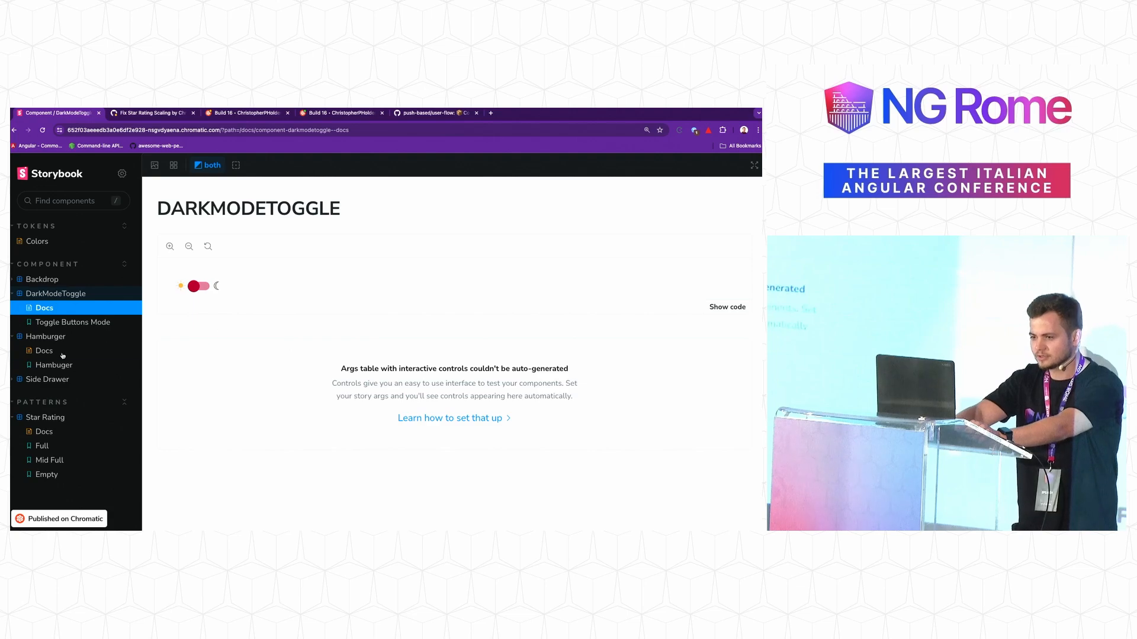
click(74, 322)
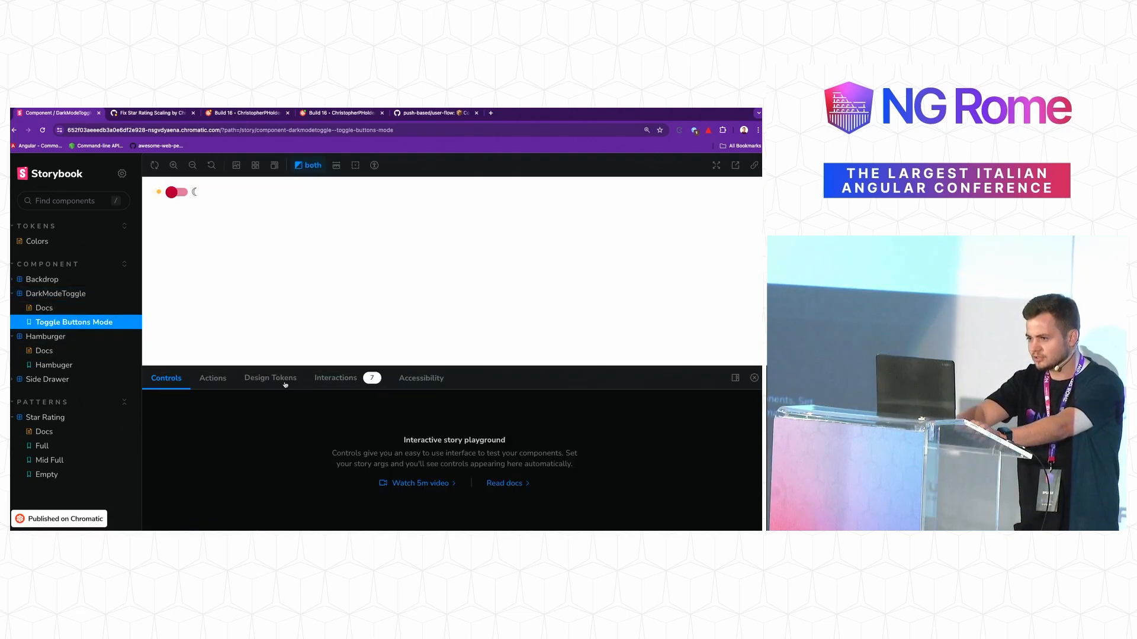
click(335, 378)
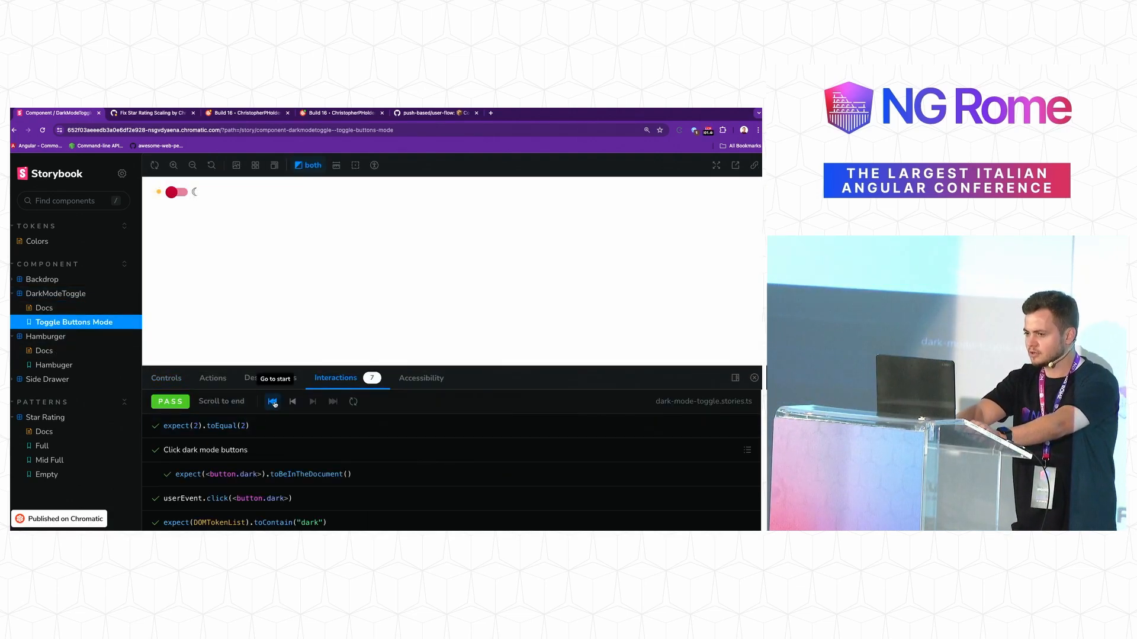
click(312, 401)
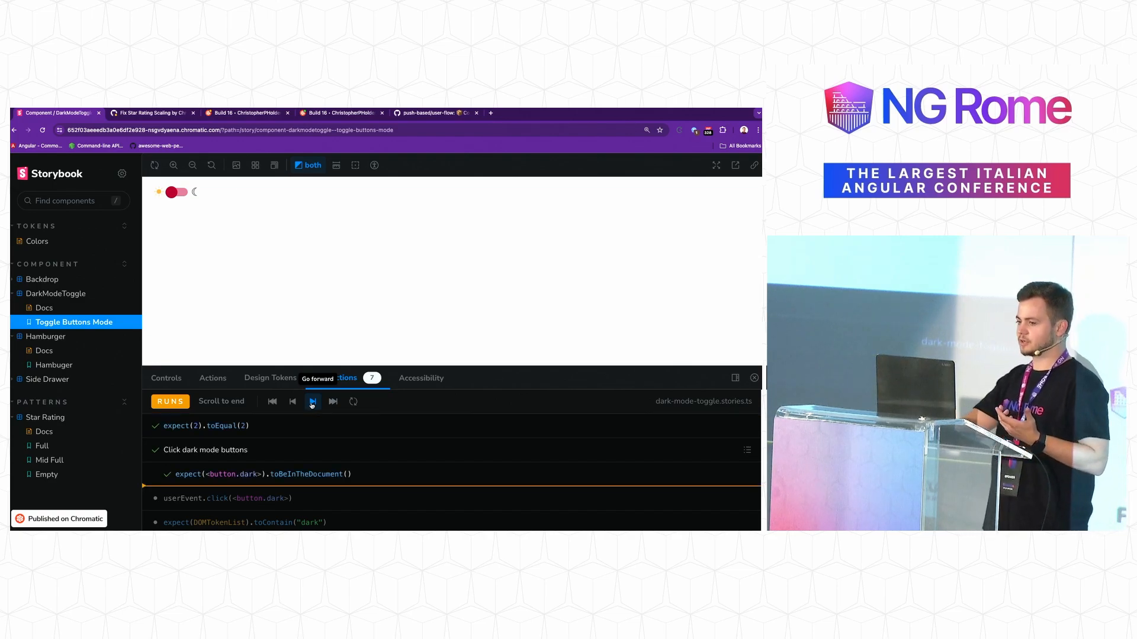
click(312, 400)
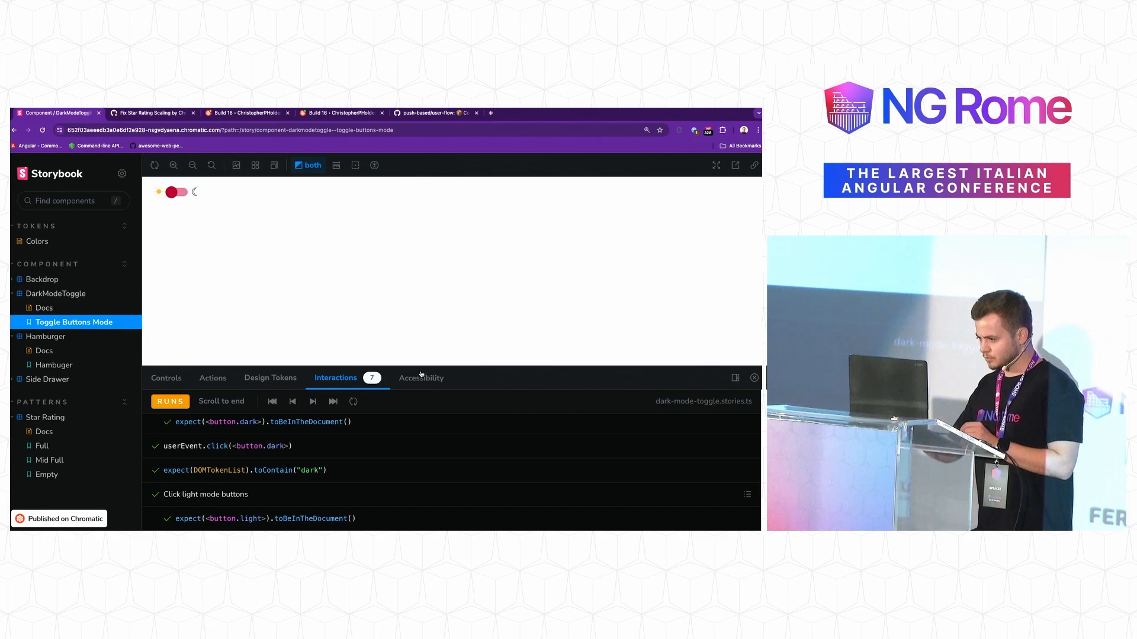
Expand the incomplete 'Elements must have sufficient color contrast' accessibility check
click(421, 377)
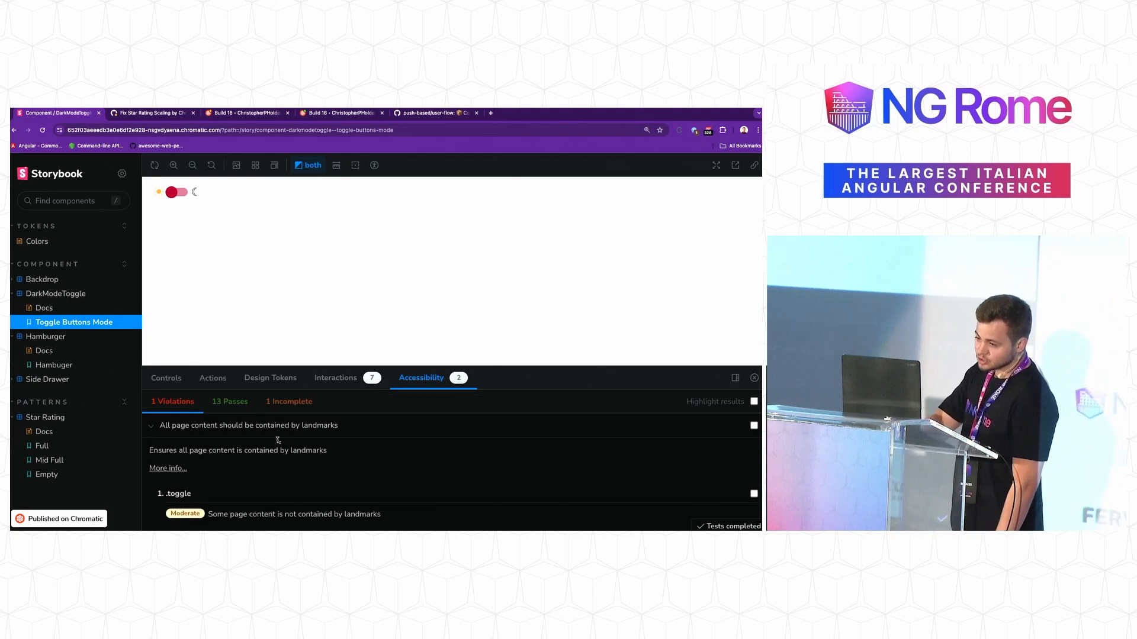
click(288, 401)
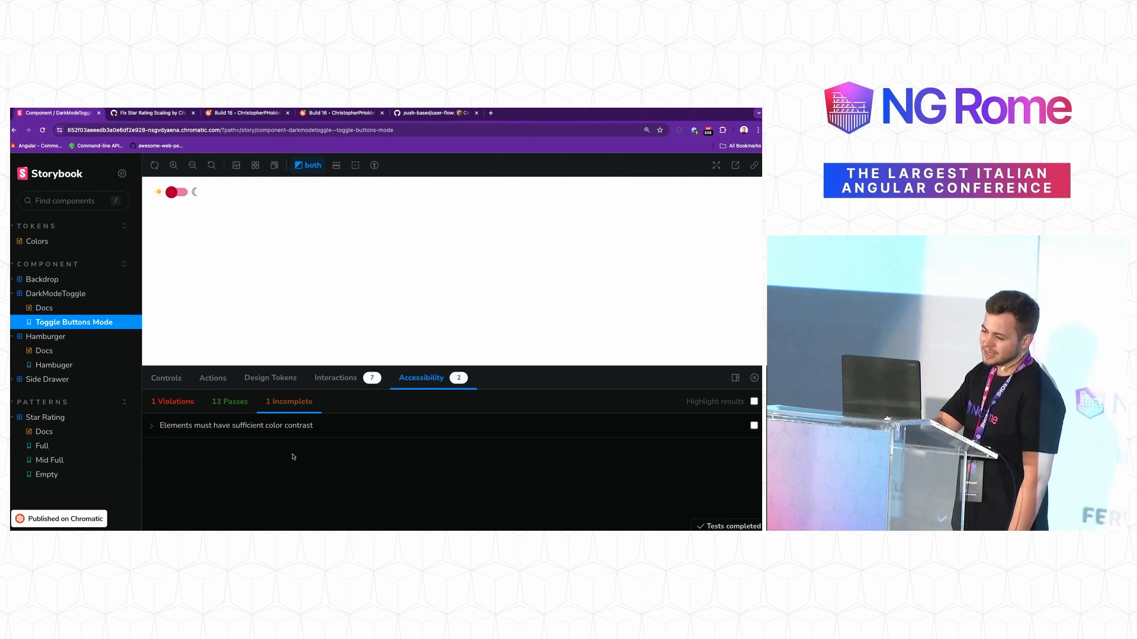
click(236, 426)
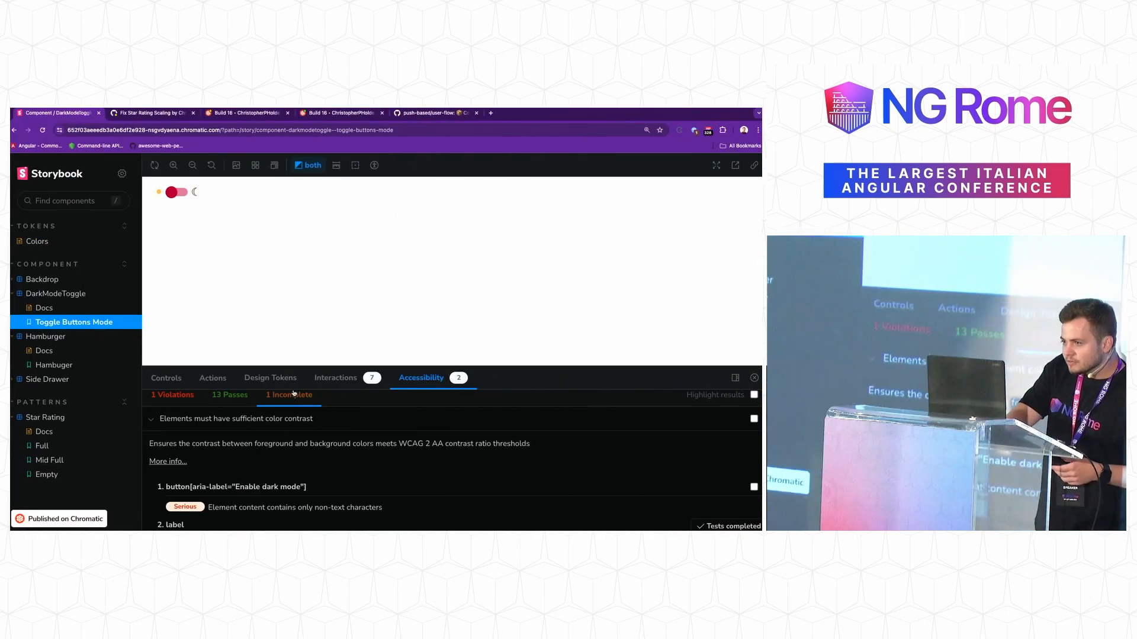
Scroll through the push-based/user-flow README to its example user-flow code
click(436, 112)
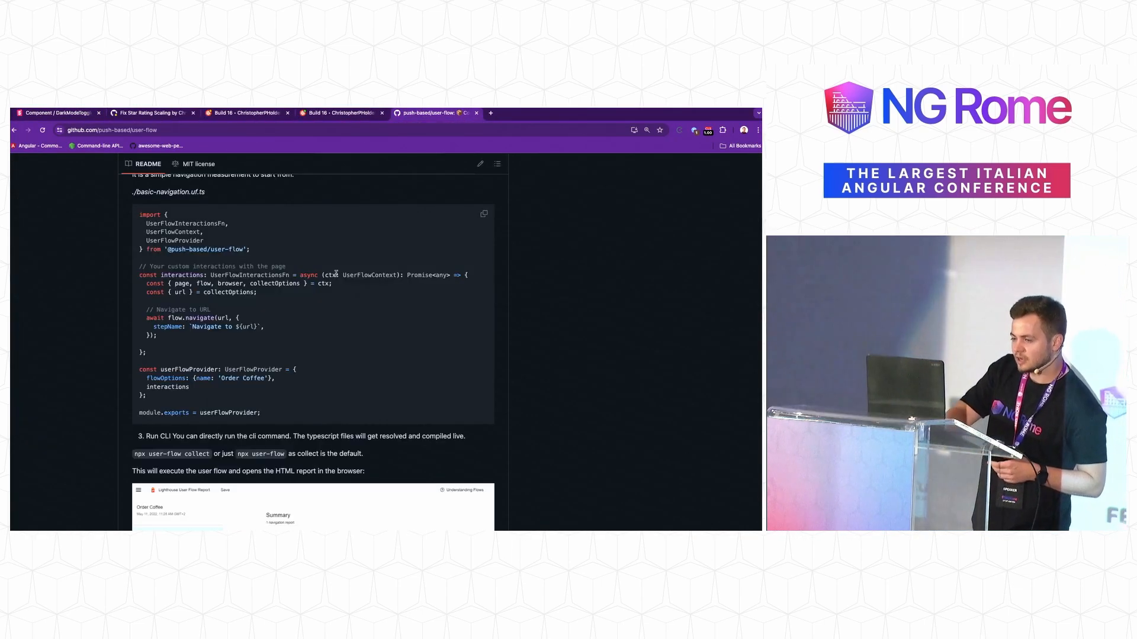
scroll(down, 3)
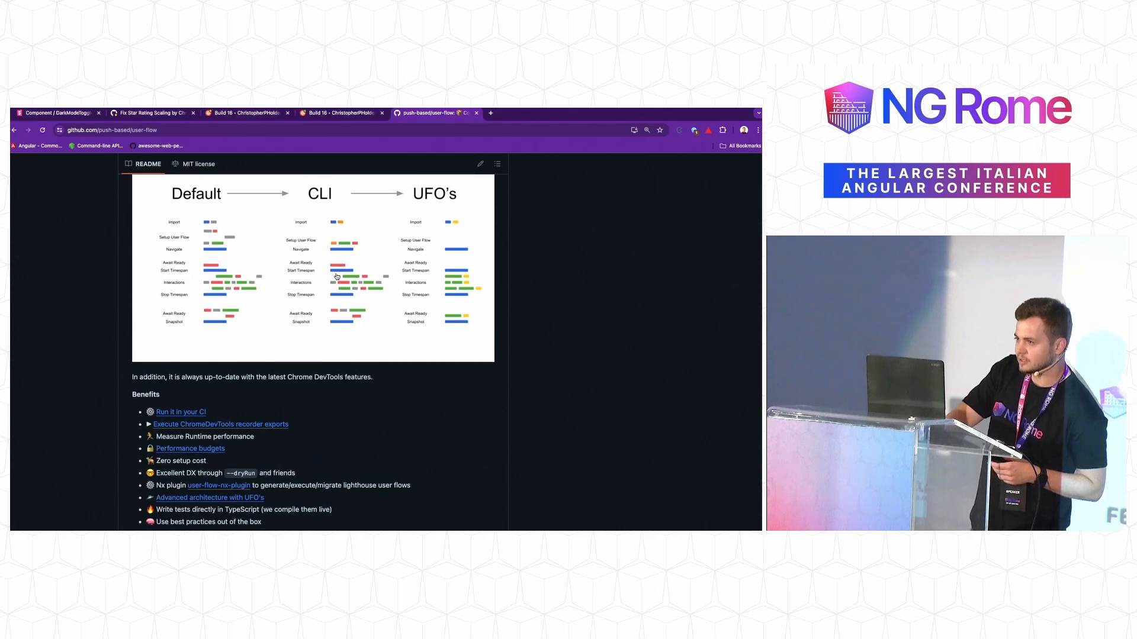
scroll(down, 3)
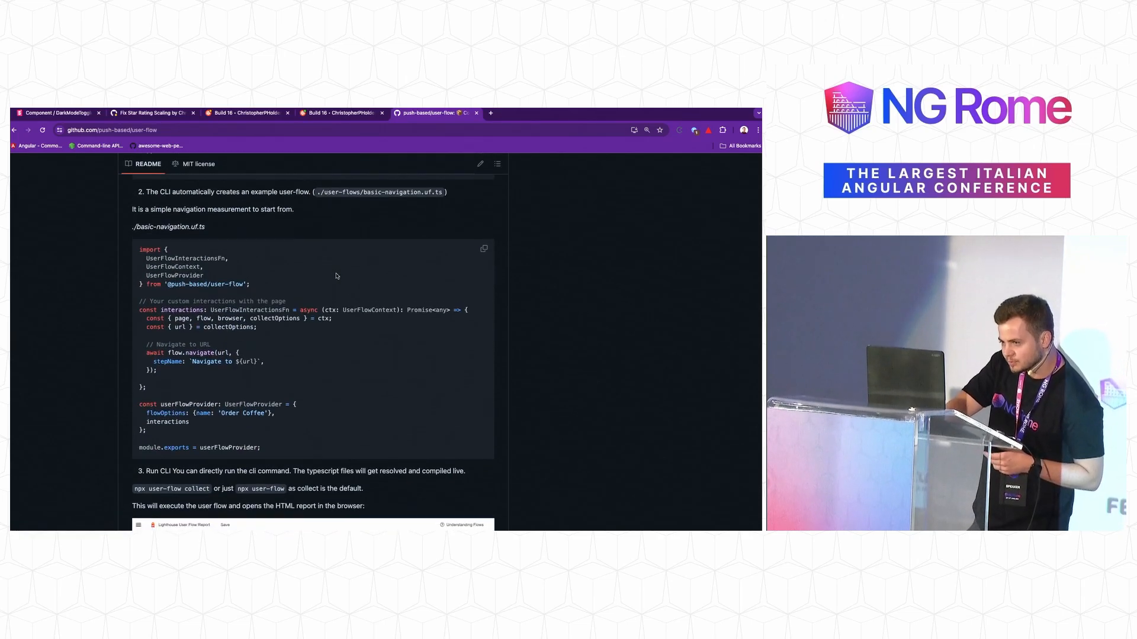